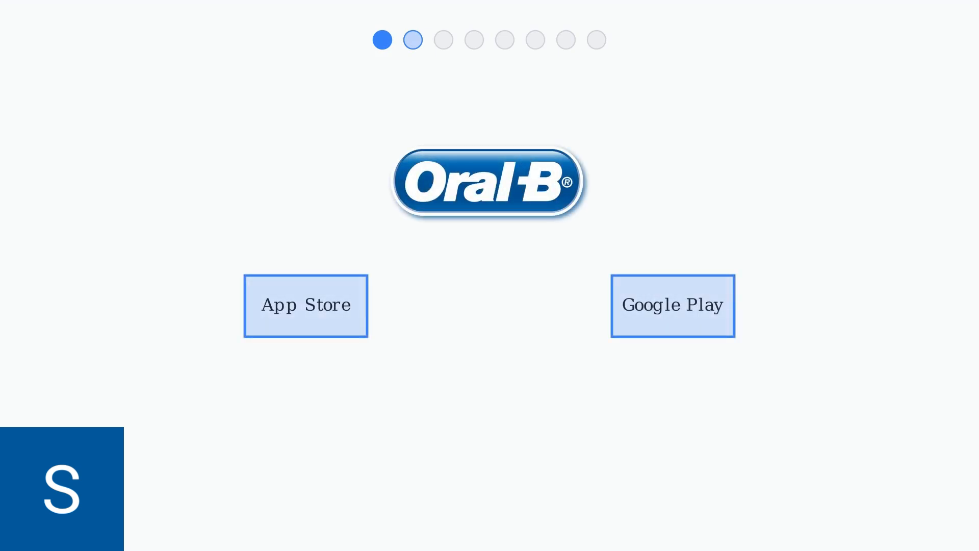
pyautogui.click(443, 39)
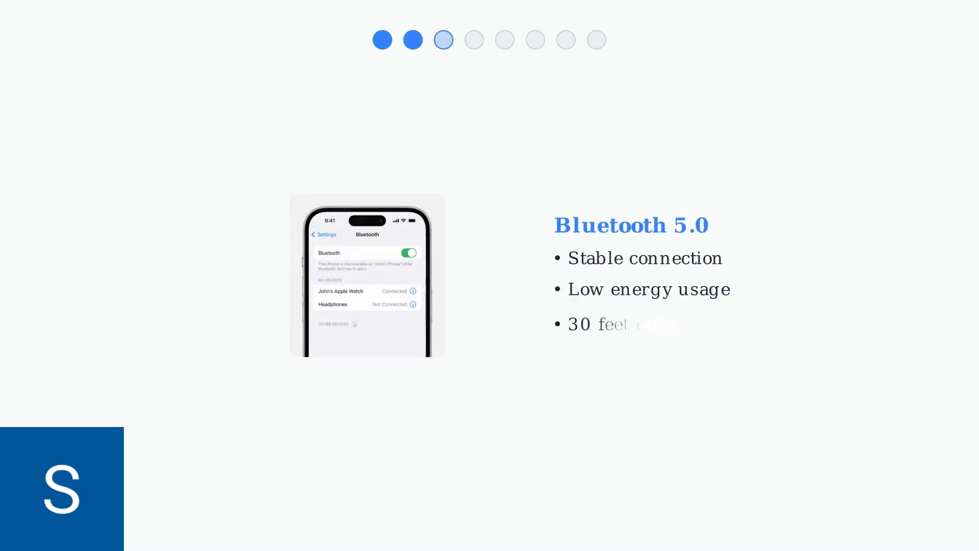